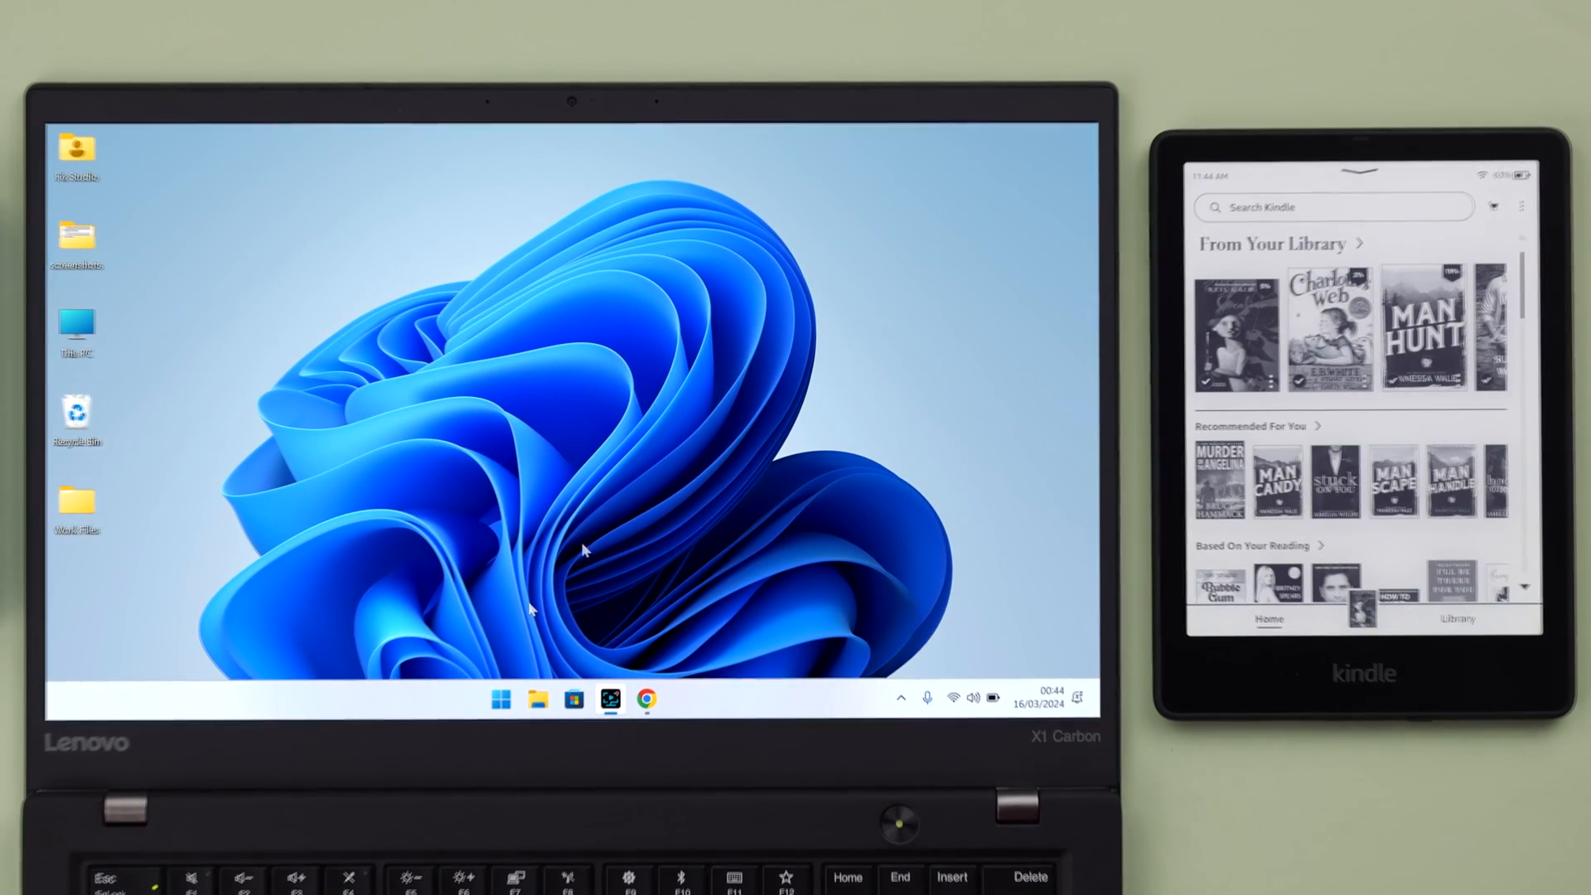
# Sign in to the Amazon account from Chrome and land on the personalised store homepage
pyautogui.click(646, 699)
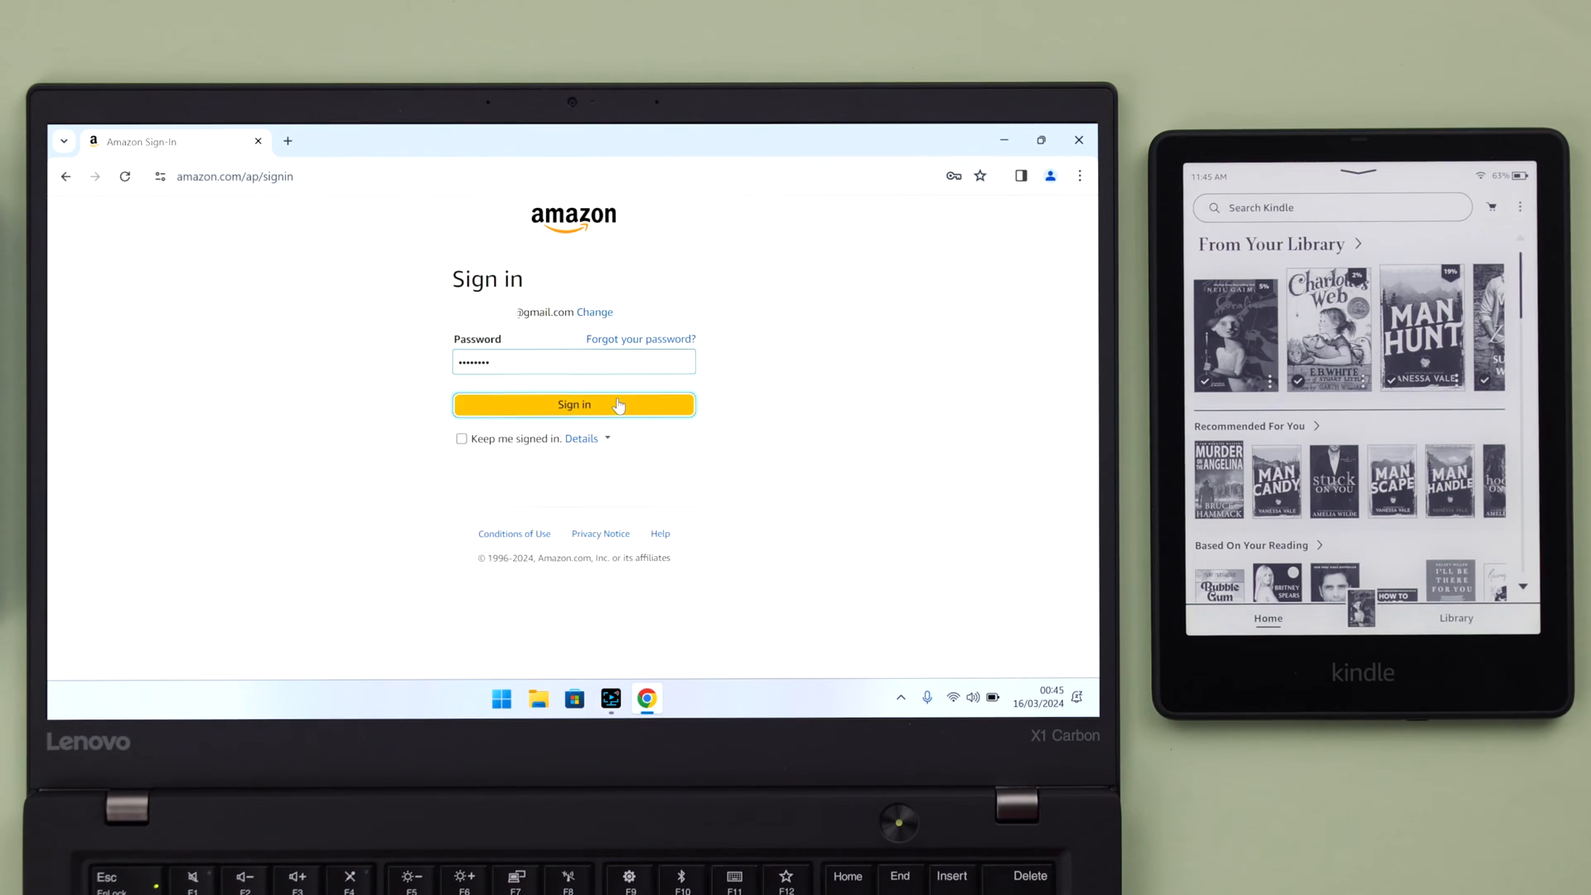
pyautogui.click(573, 404)
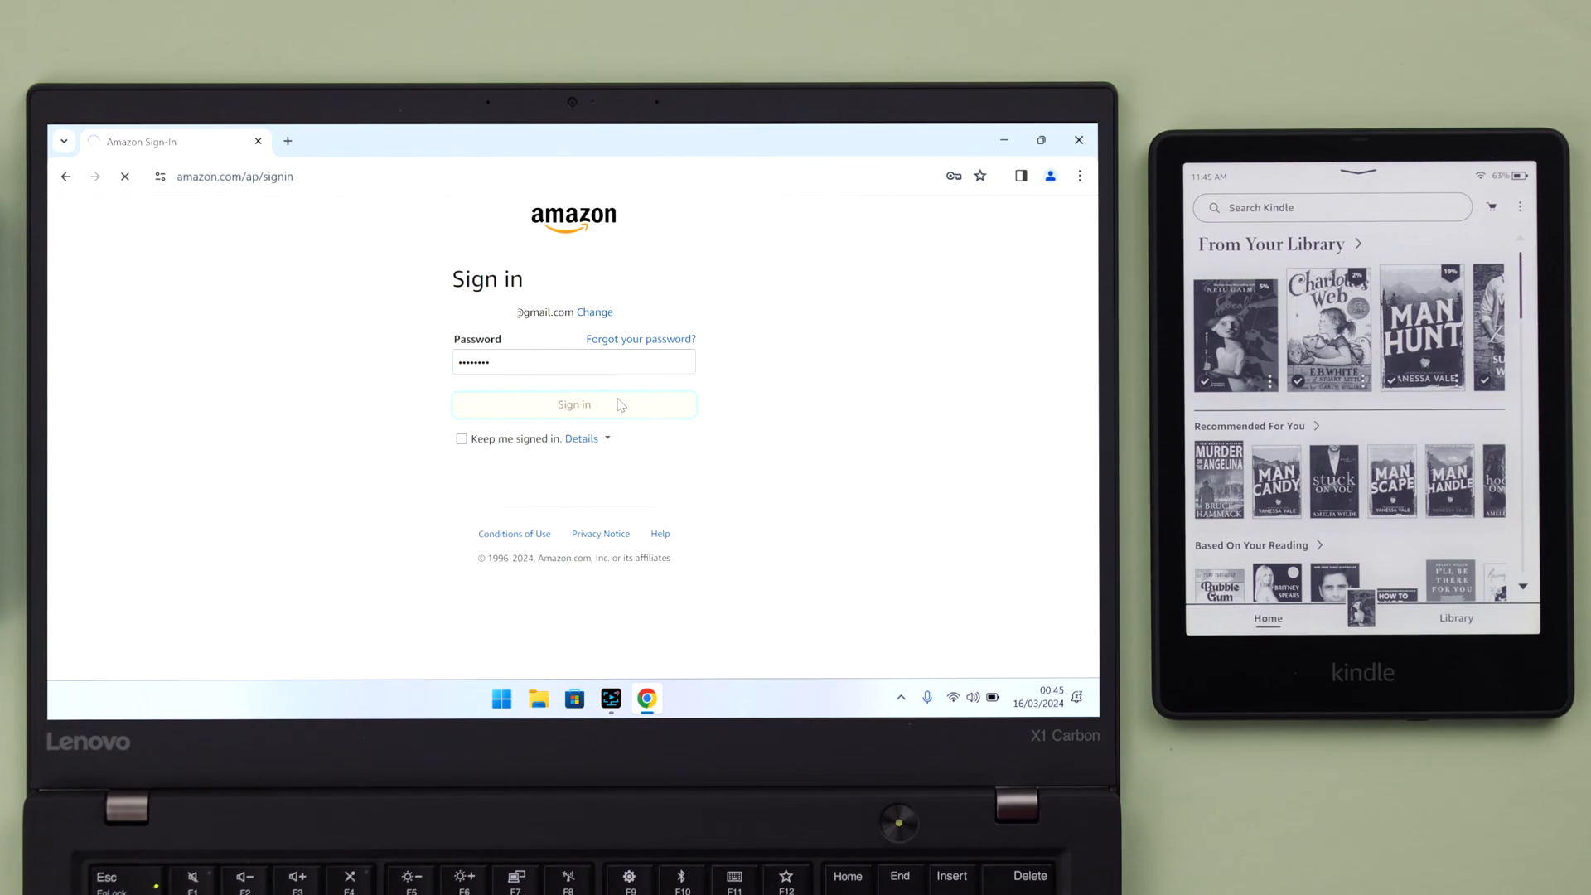
pyautogui.click(573, 404)
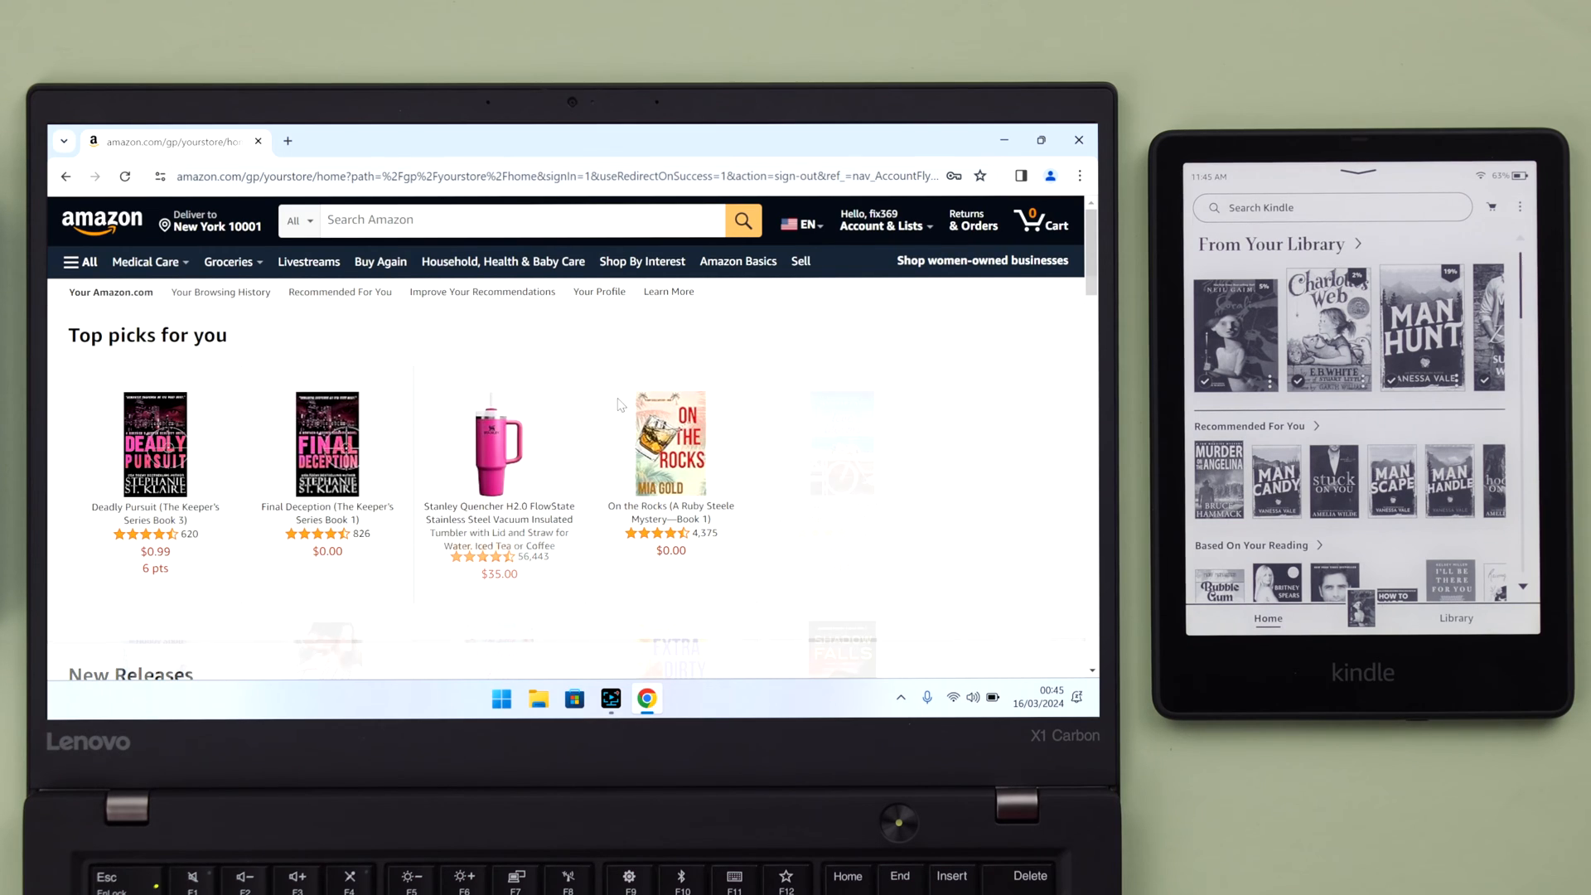
# Go to Manage Your Content and Devices from Account & Lists
pyautogui.click(884, 218)
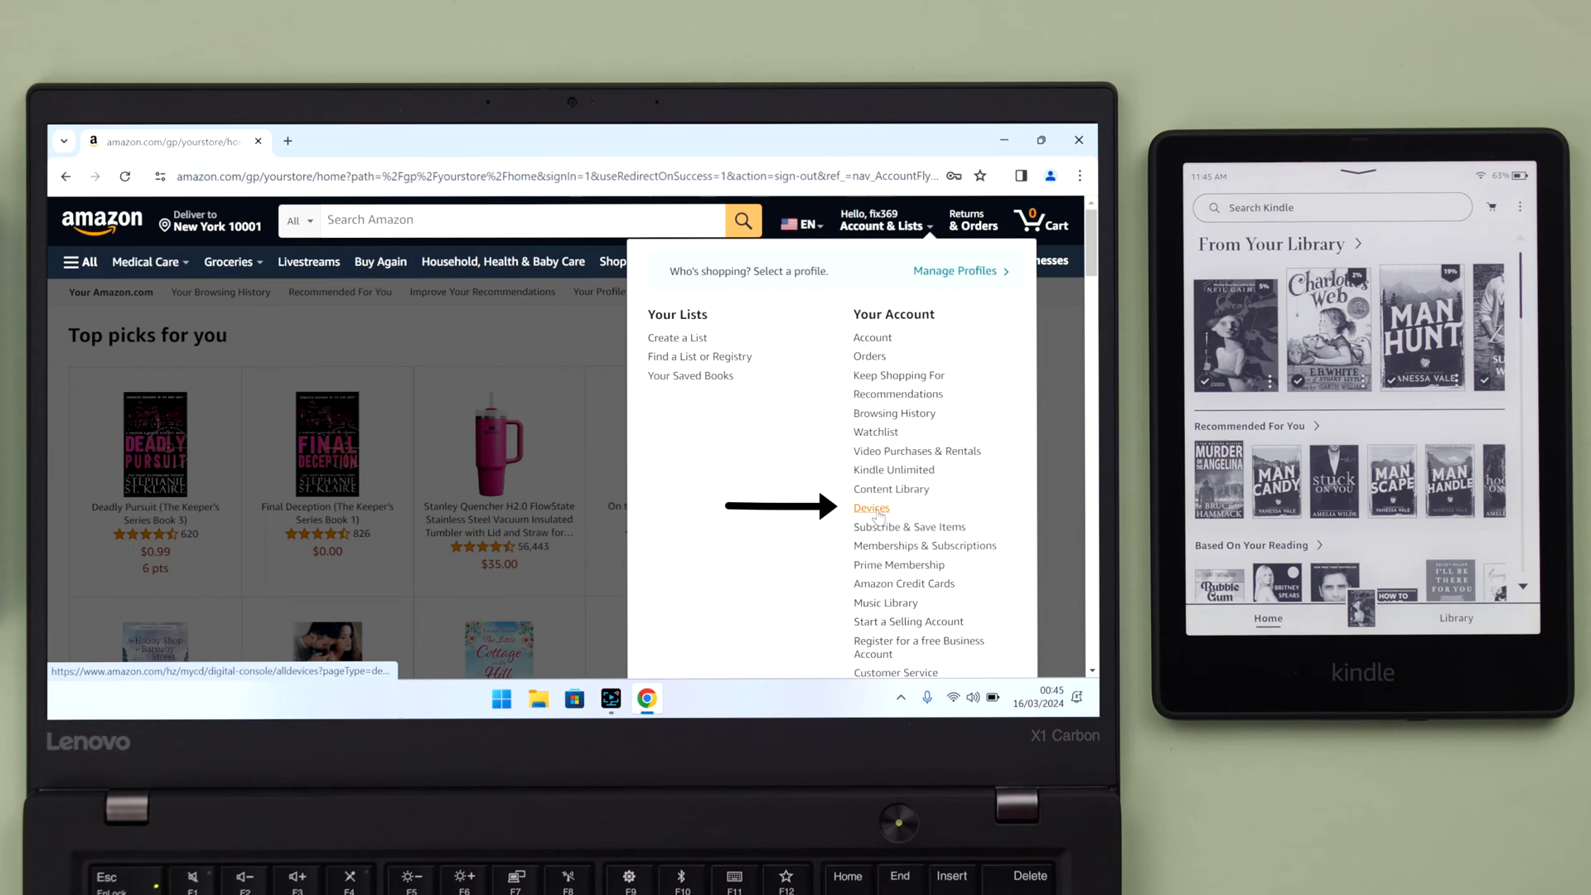
pyautogui.click(871, 508)
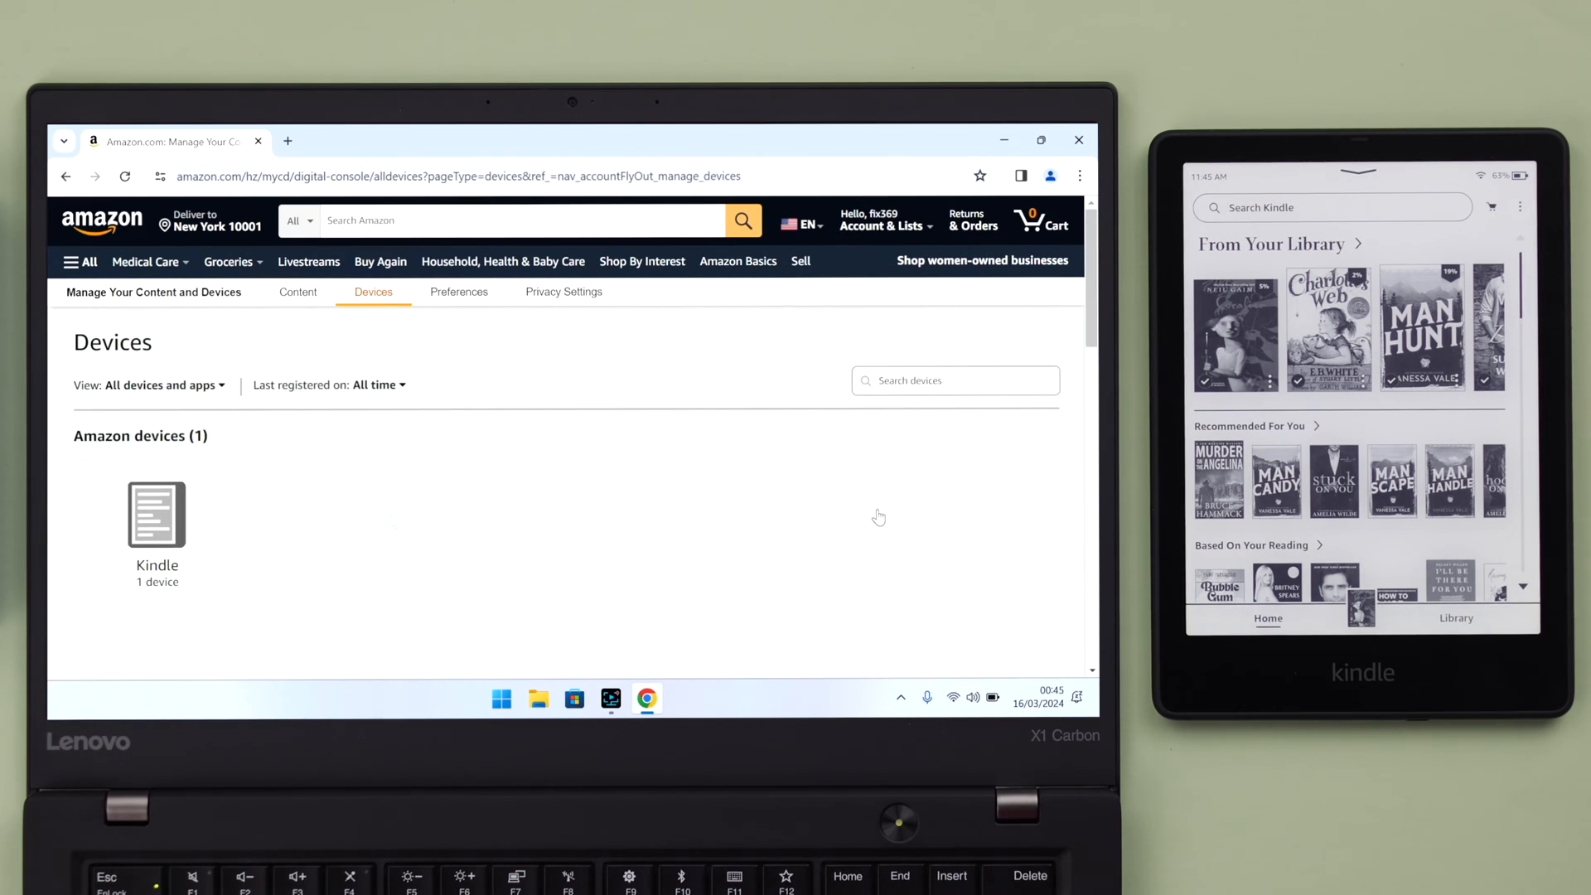
# Select the Kindle tile and bring up the Kindle Paperwhite's Device Summary
pyautogui.click(156, 517)
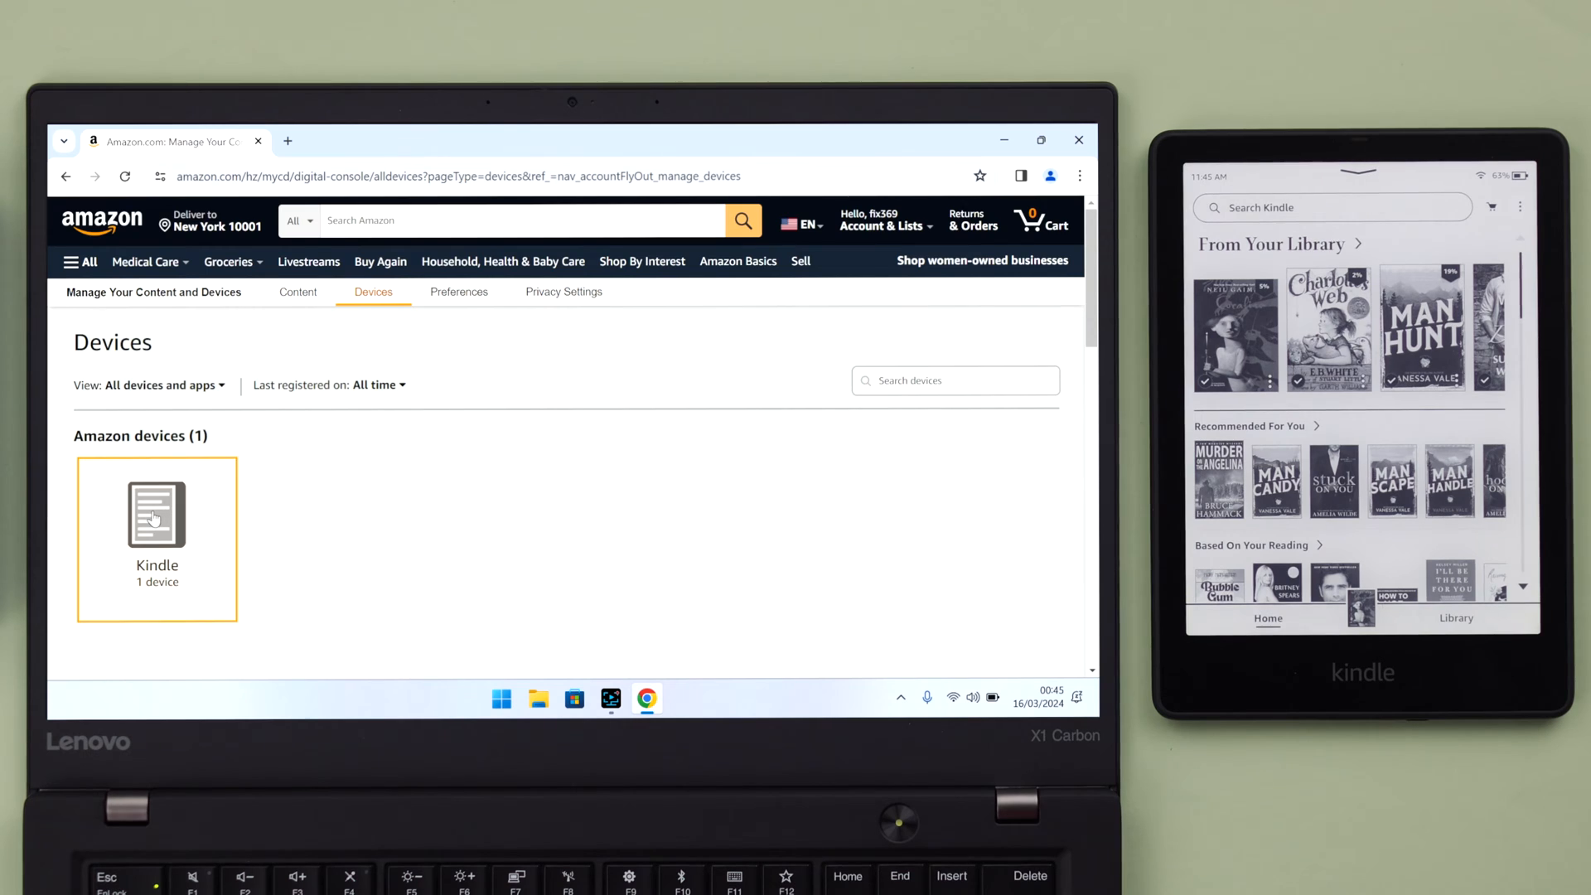
pyautogui.click(156, 514)
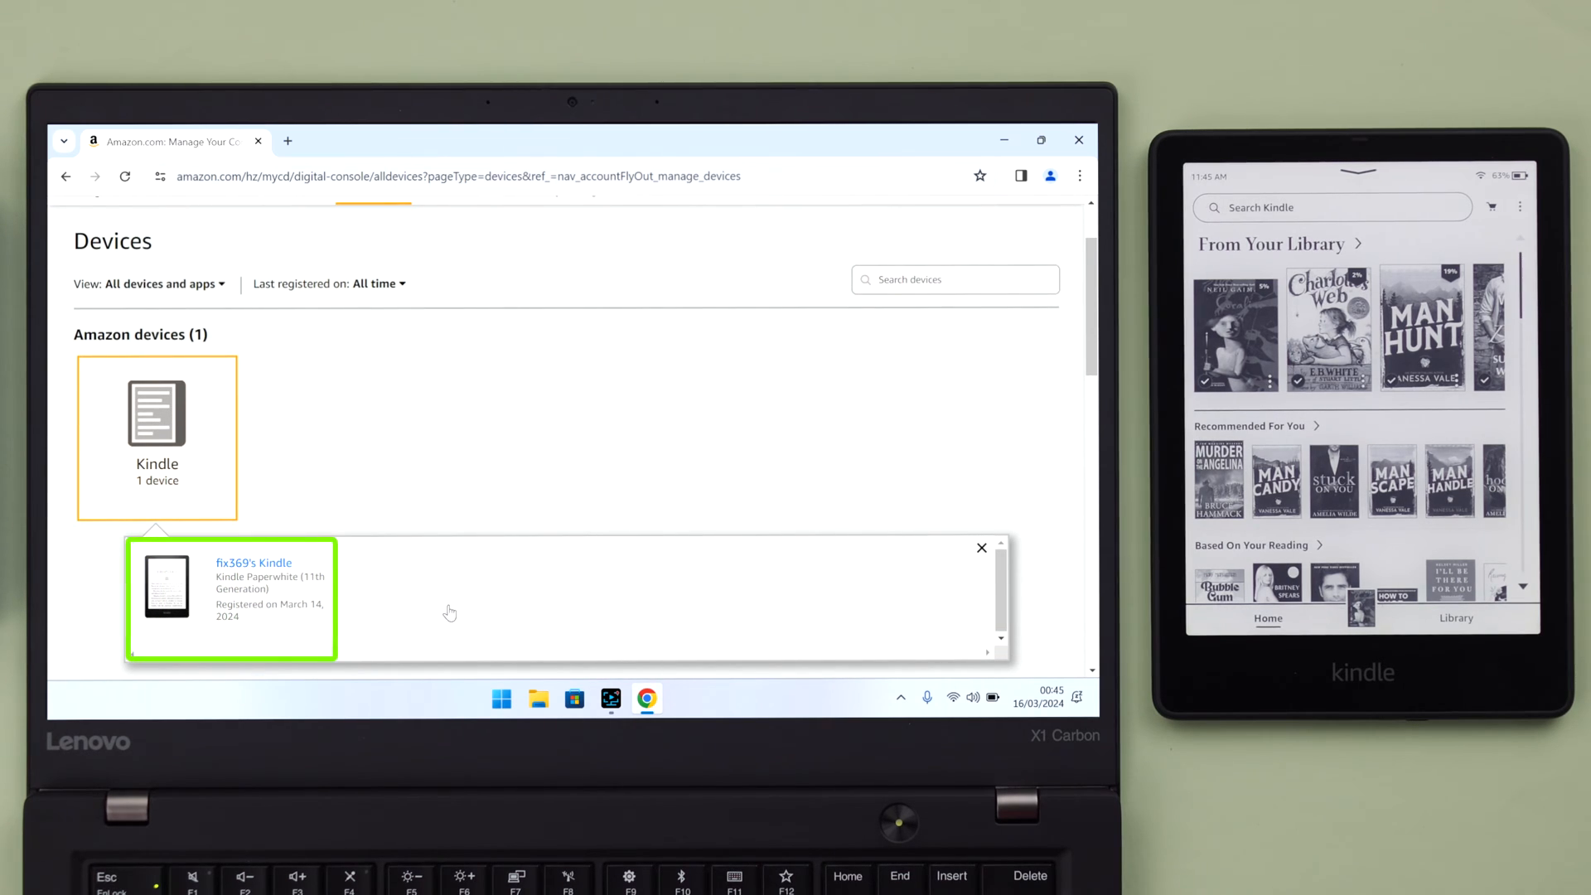
pyautogui.click(252, 564)
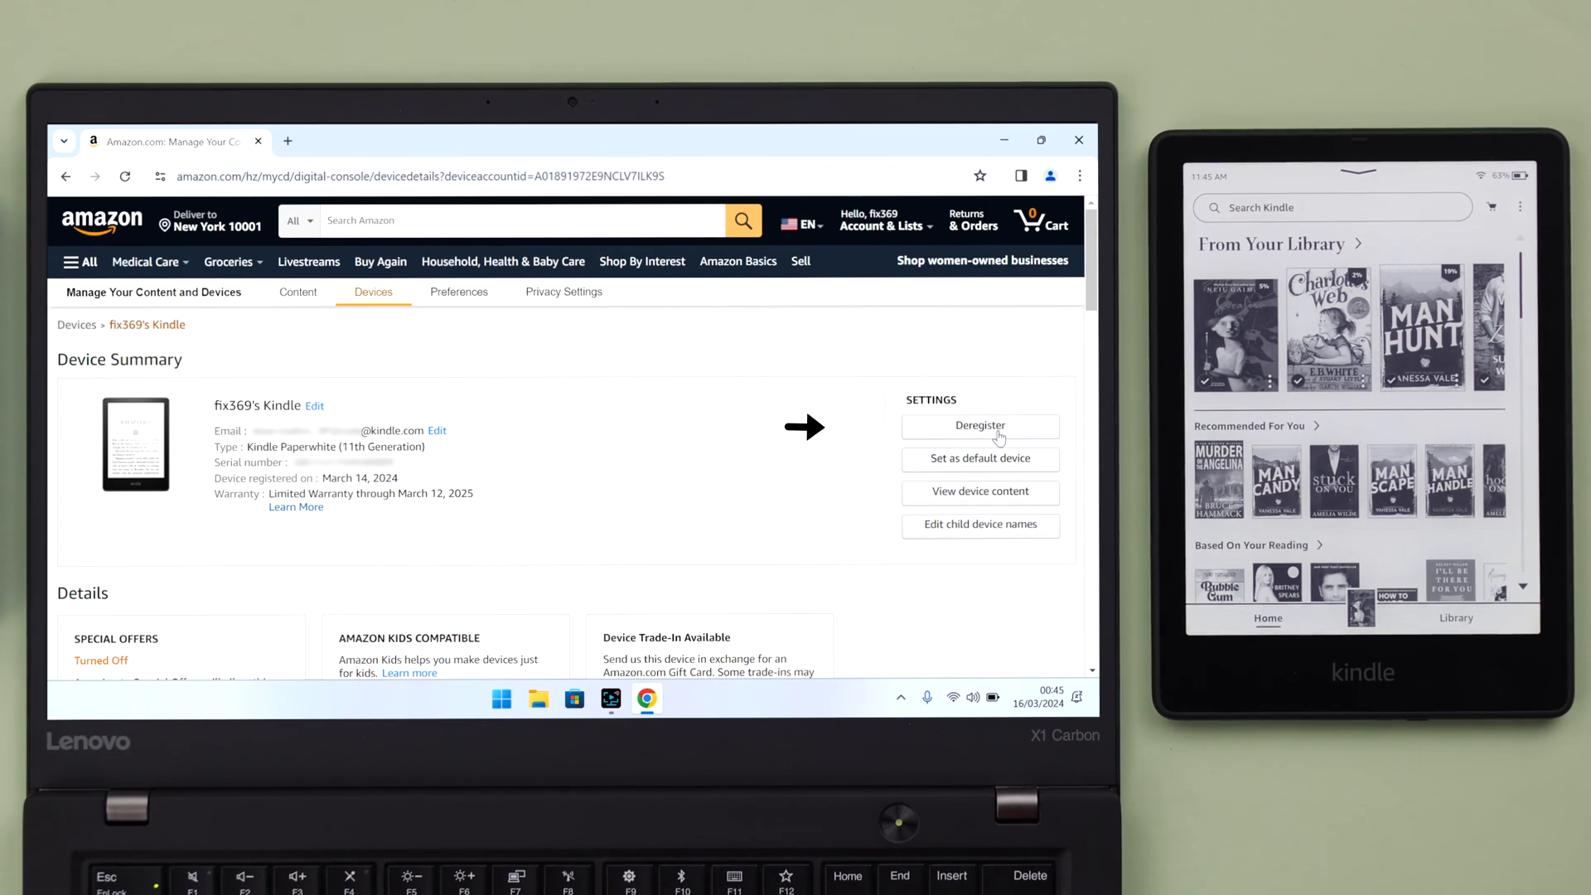
# Deregister the Kindle Paperwhite and confirm, returning it to its Welcome screen
pyautogui.click(981, 424)
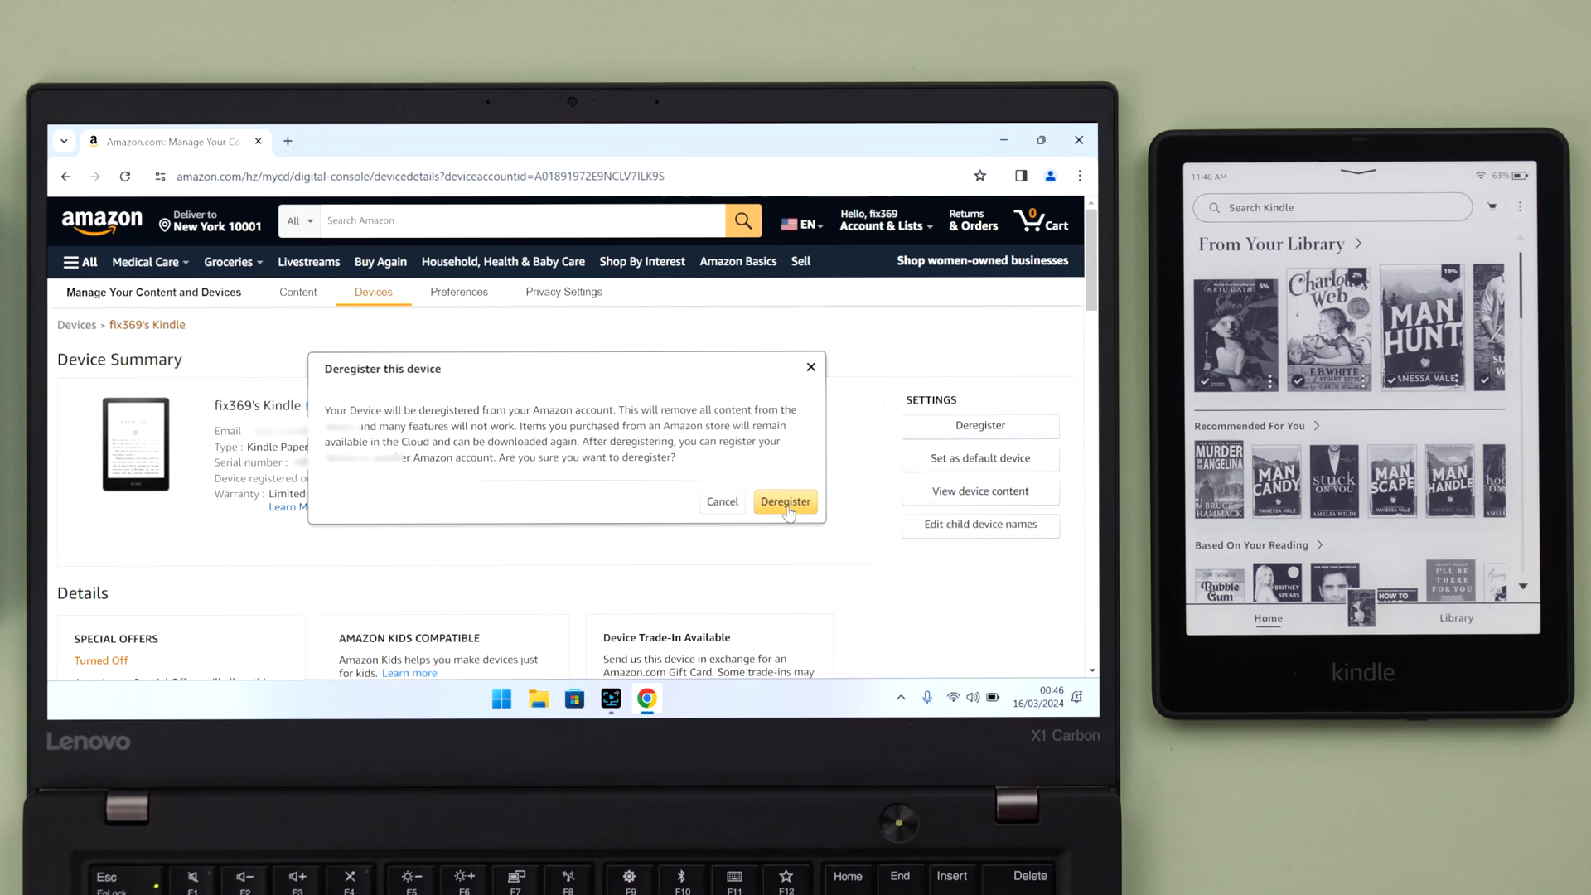
pyautogui.click(786, 500)
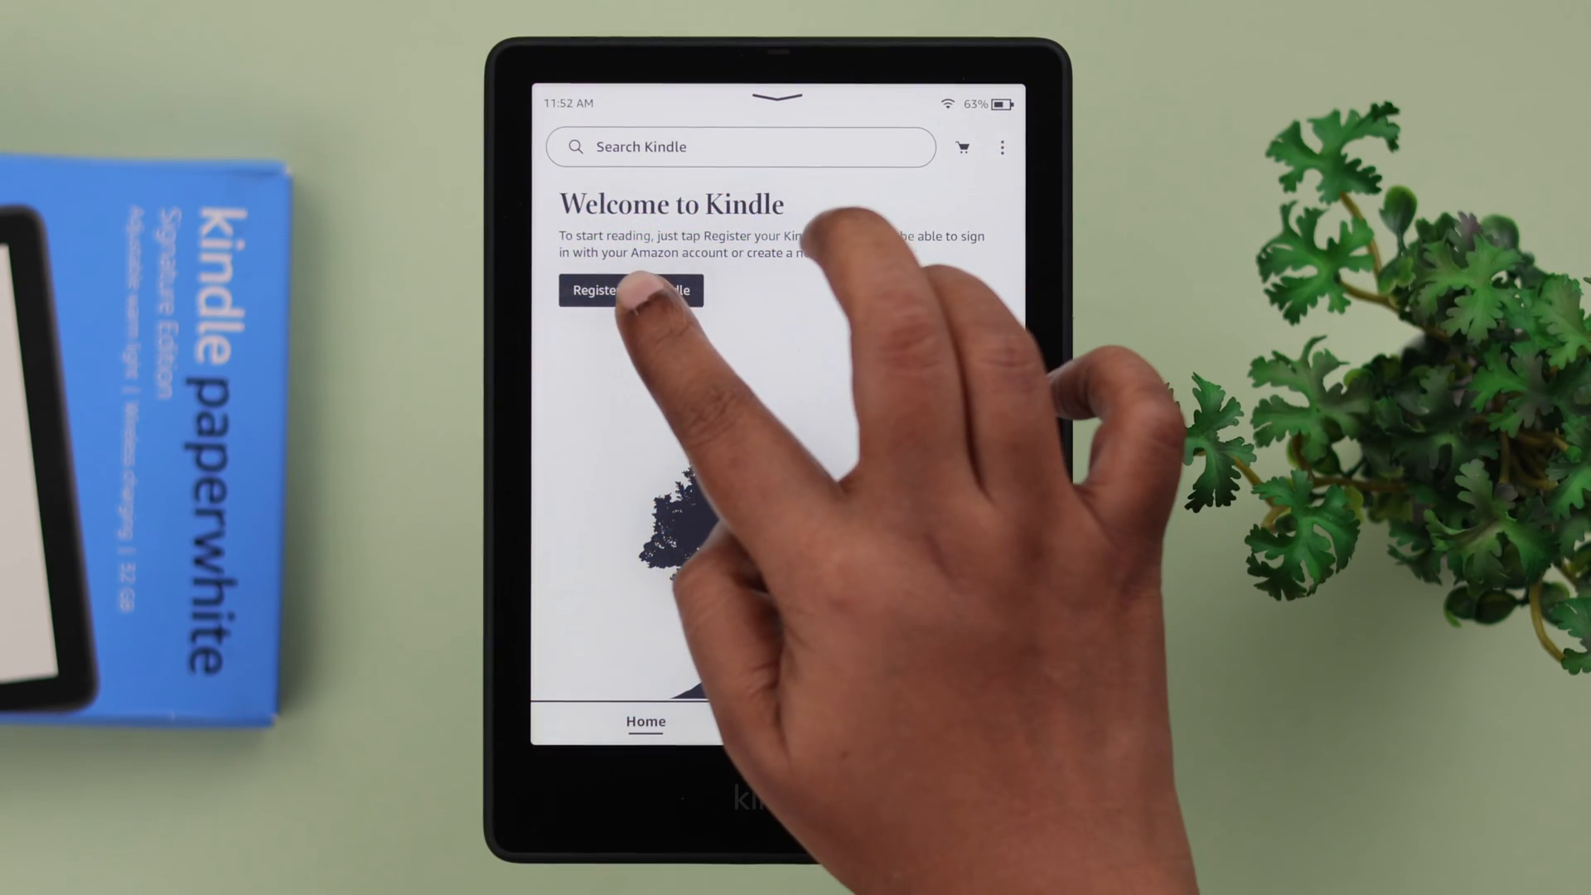
# Re-register the Kindle with the Amazon email and password and browse the restoring library
pyautogui.click(631, 289)
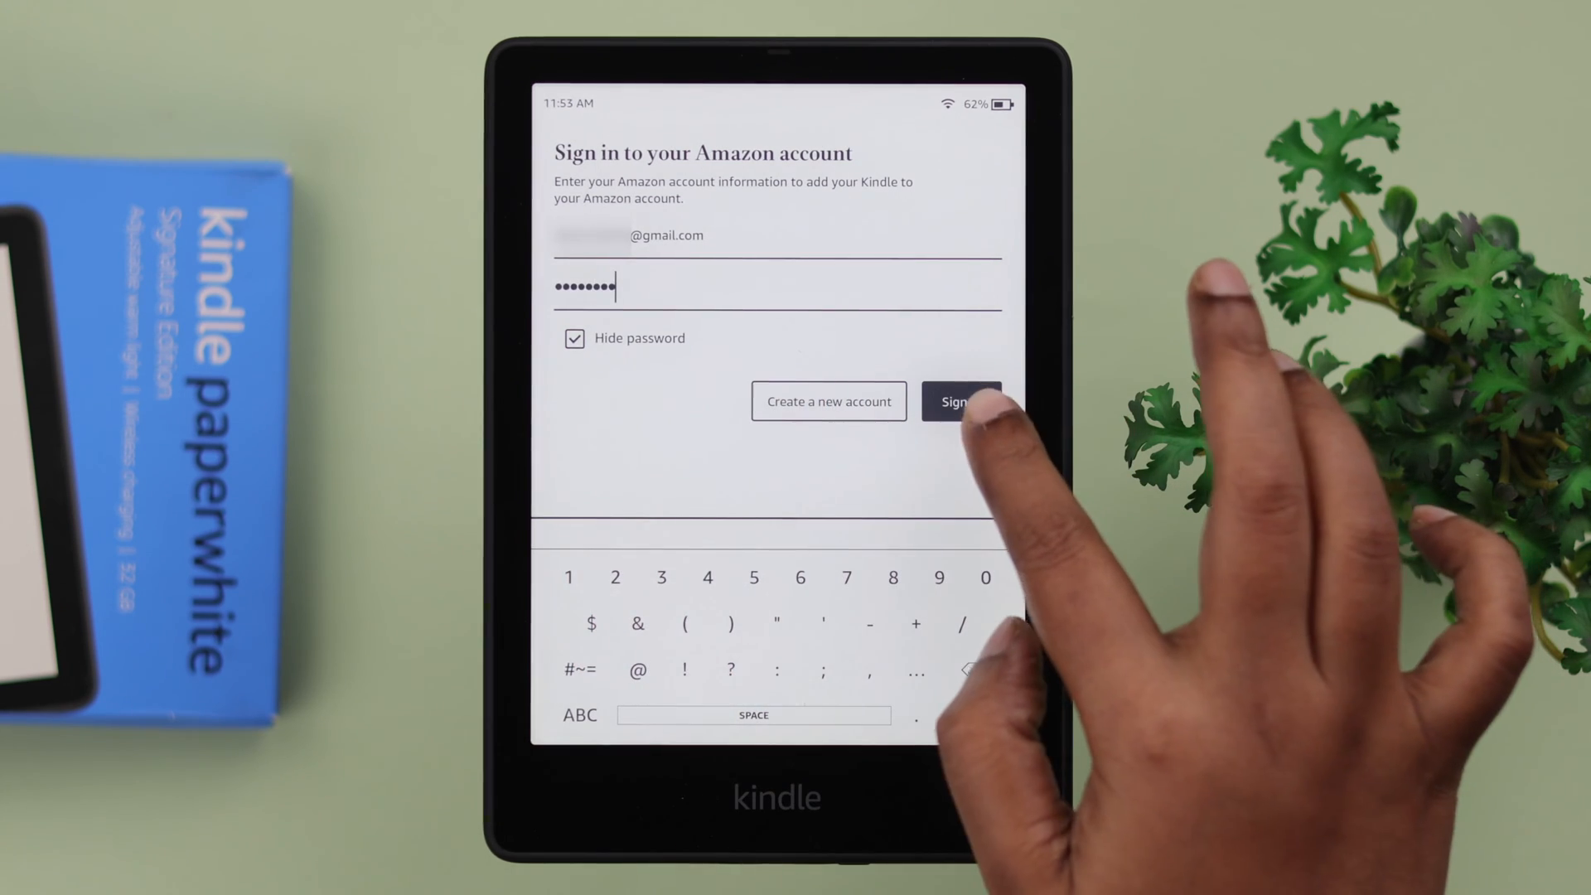
pyautogui.click(961, 401)
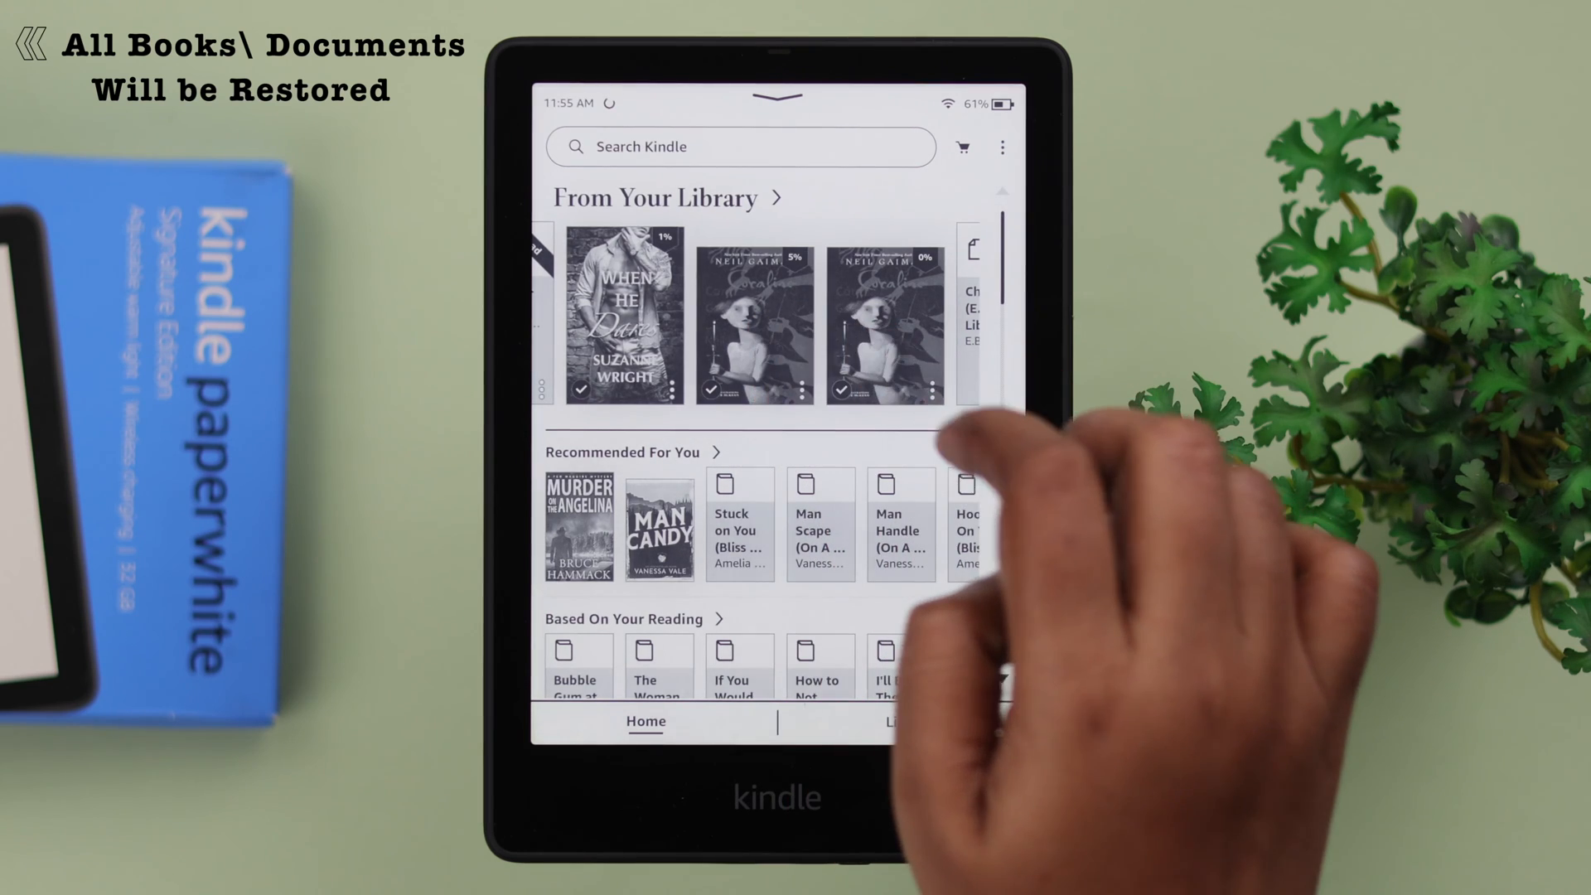
pyautogui.hscroll(-3)
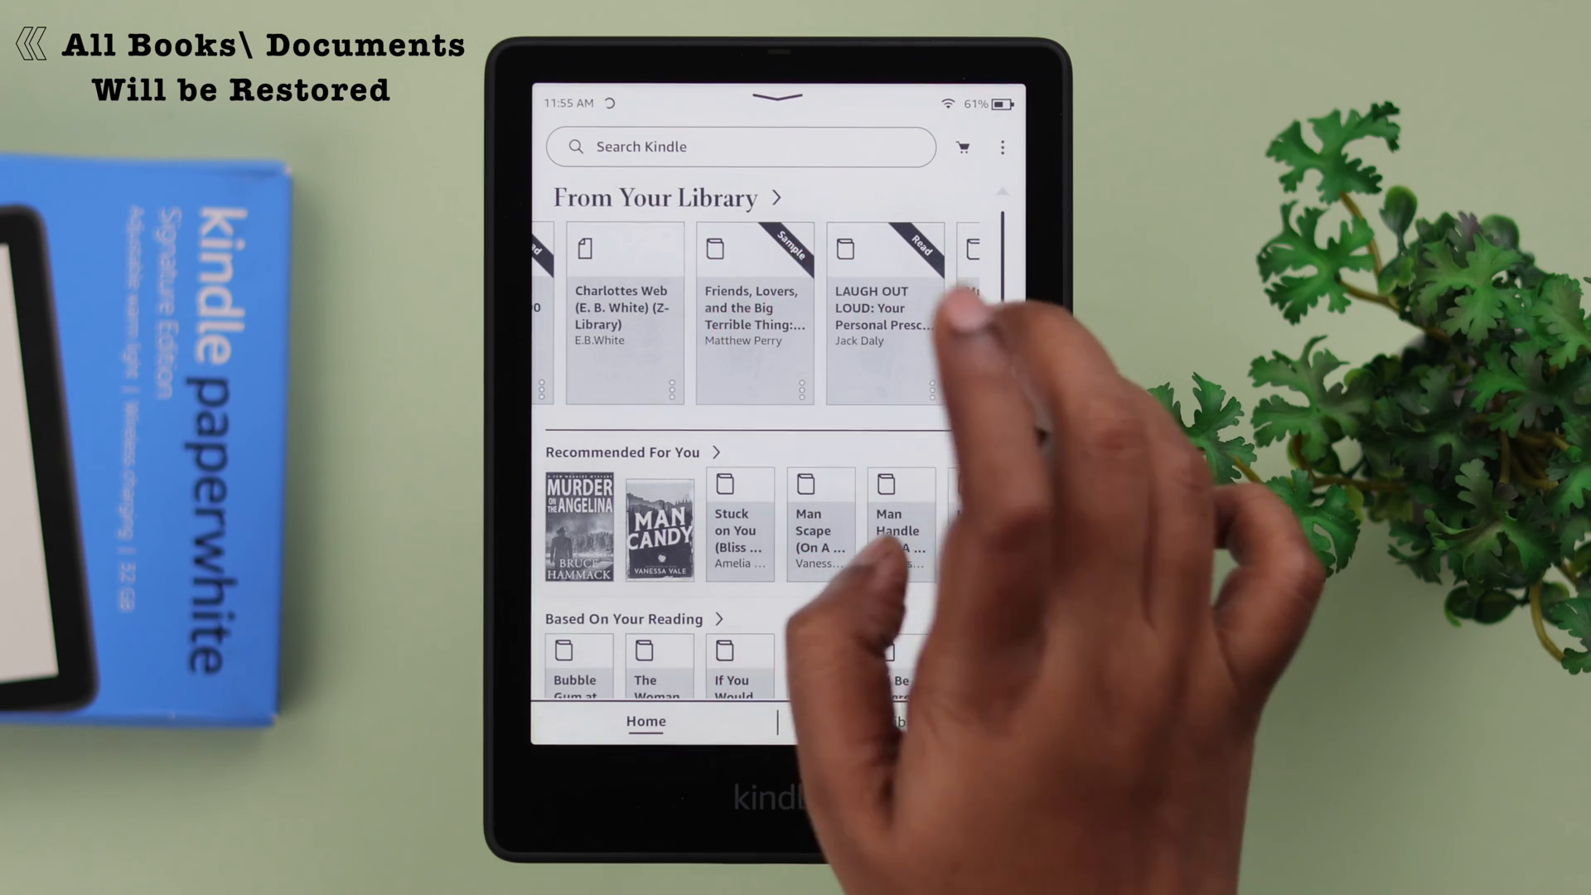